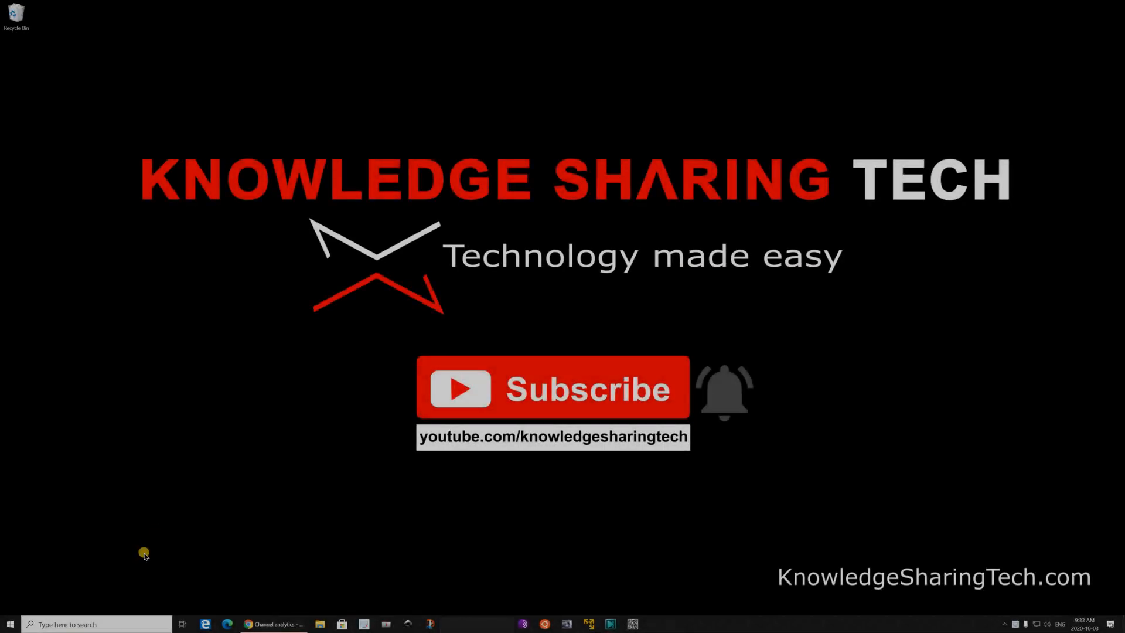
- Launch Windows Settings from the Start menu
{"action": "left_click", "coordinate": [10, 623]}
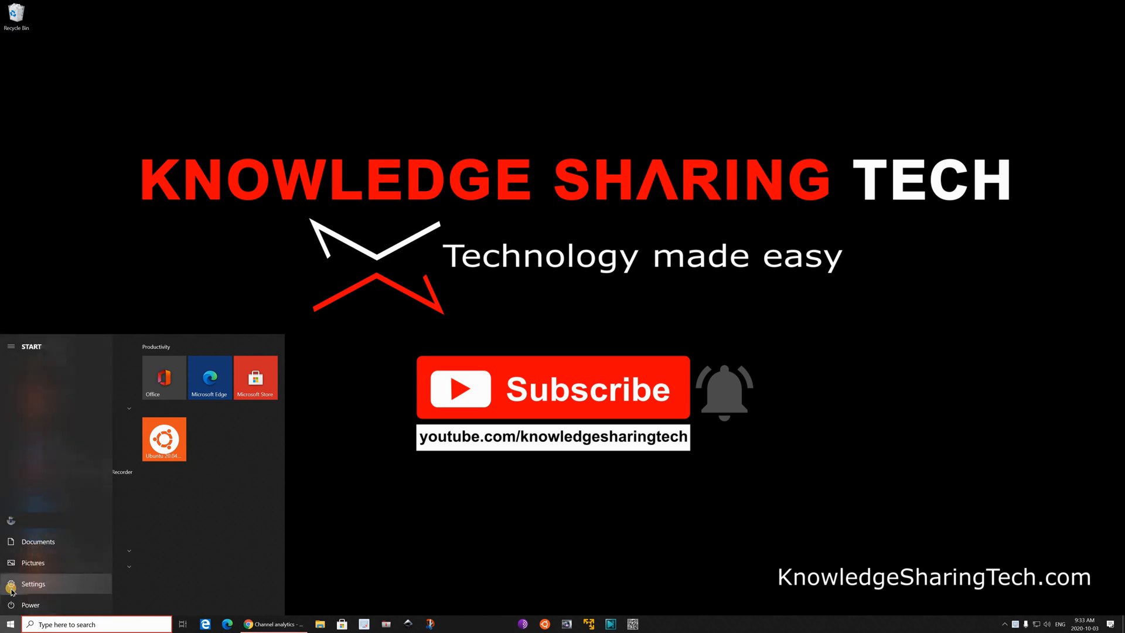
{"action": "left_click", "coordinate": [34, 584]}
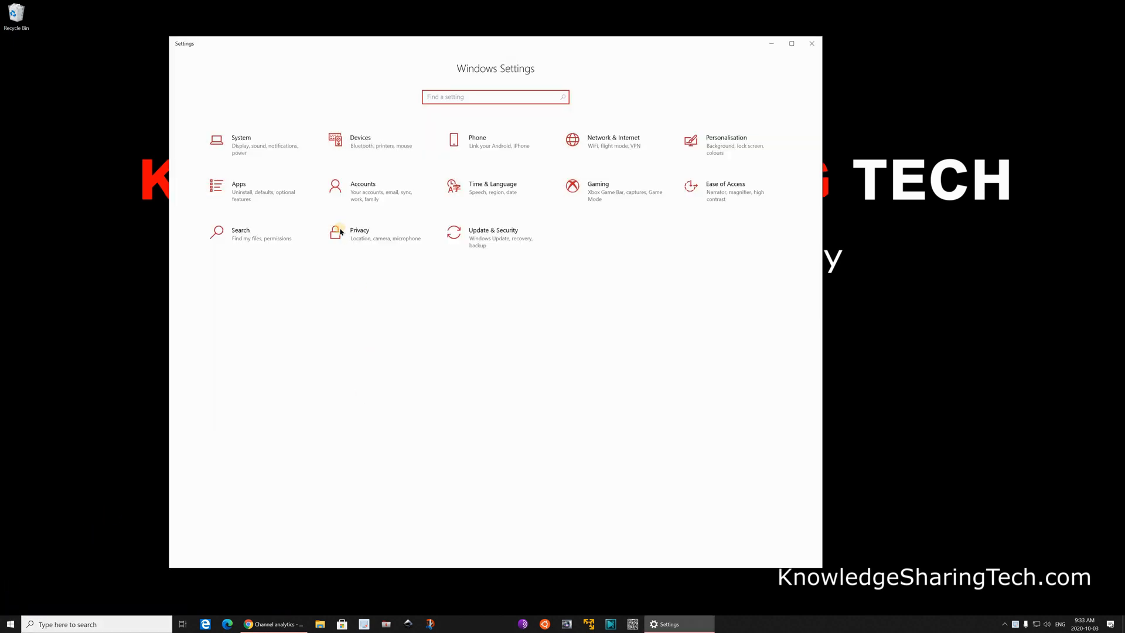
- Go to the Devices category to reach Bluetooth & other devices
{"action": "left_click", "coordinate": [361, 141]}
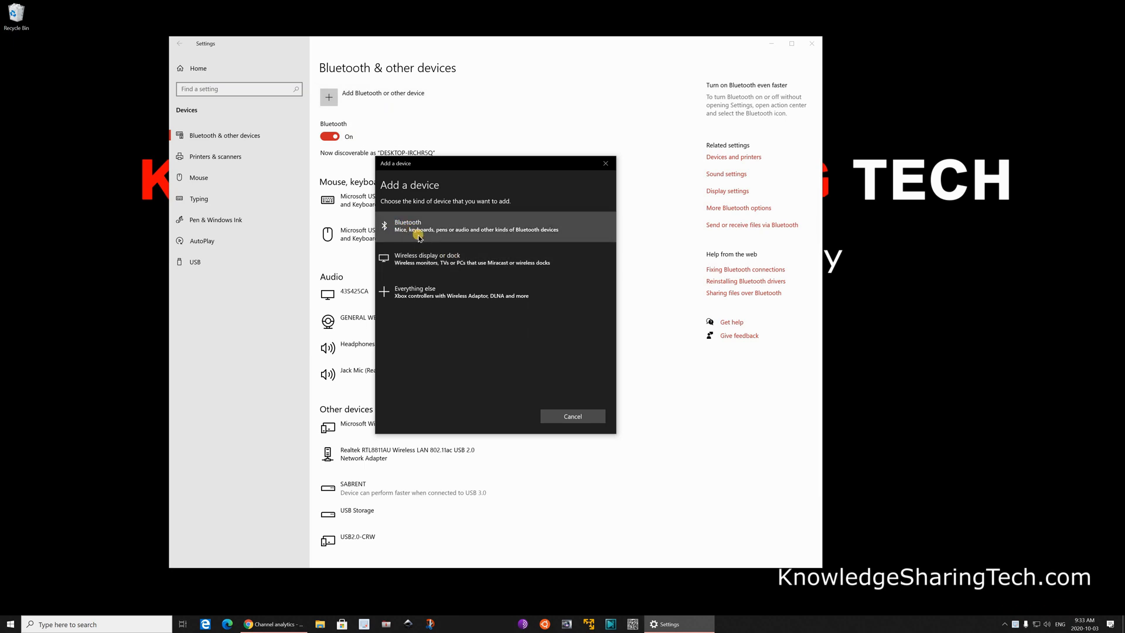
{"action": "mouse_move", "coordinate": [503, 231]}
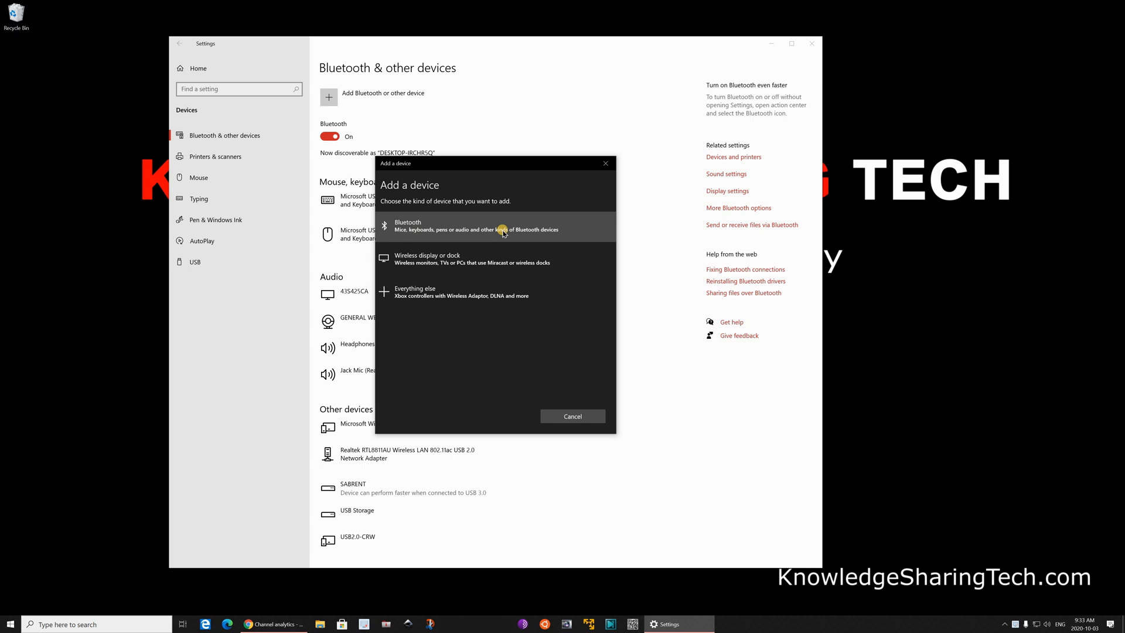
{"action": "mouse_move", "coordinate": [427, 231]}
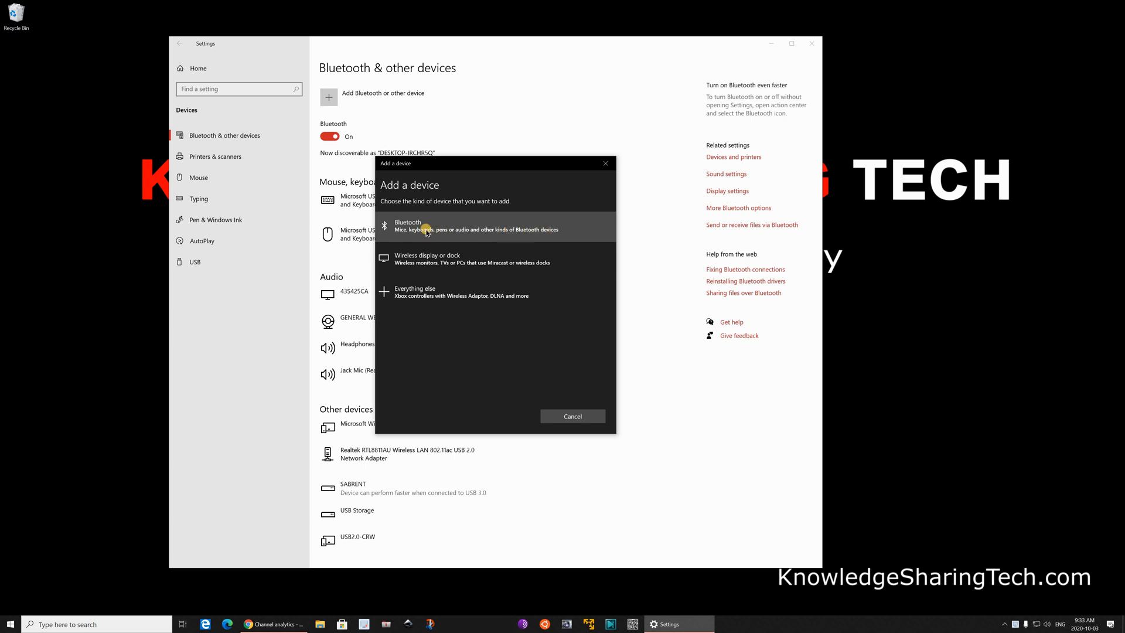
- Choose Bluetooth as the device type and pair the SRS-XB20 speaker
{"action": "left_click", "coordinate": [407, 225]}
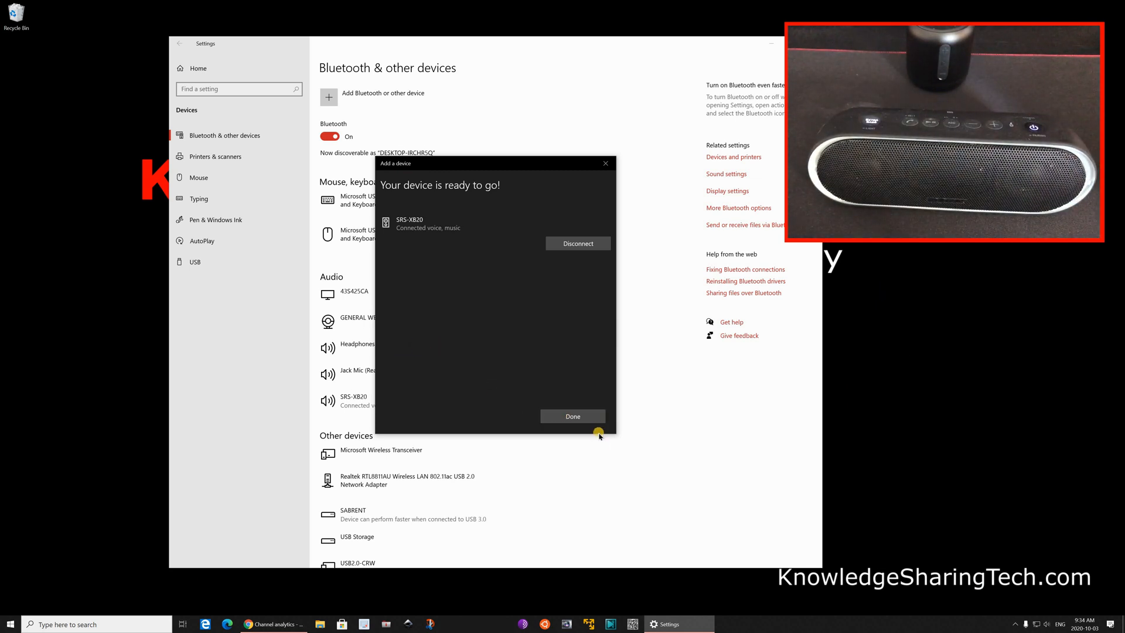
{"action": "mouse_move", "coordinate": [537, 434]}
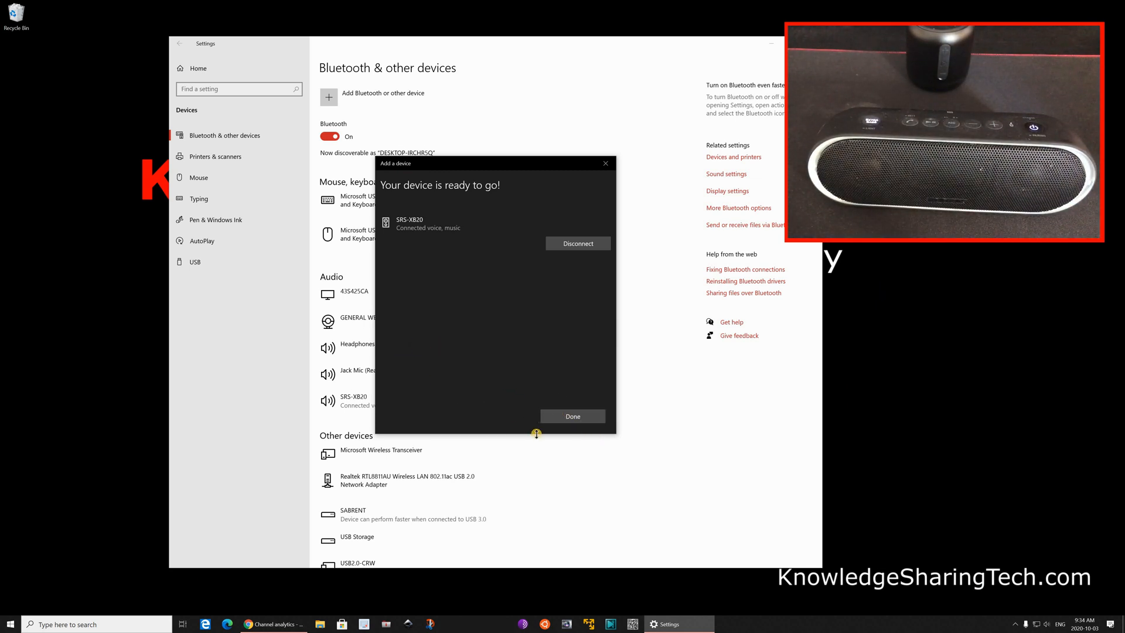
- Dismiss the SRS-XB20 confirmation and start a new Bluetooth device scan
{"action": "left_click", "coordinate": [573, 416]}
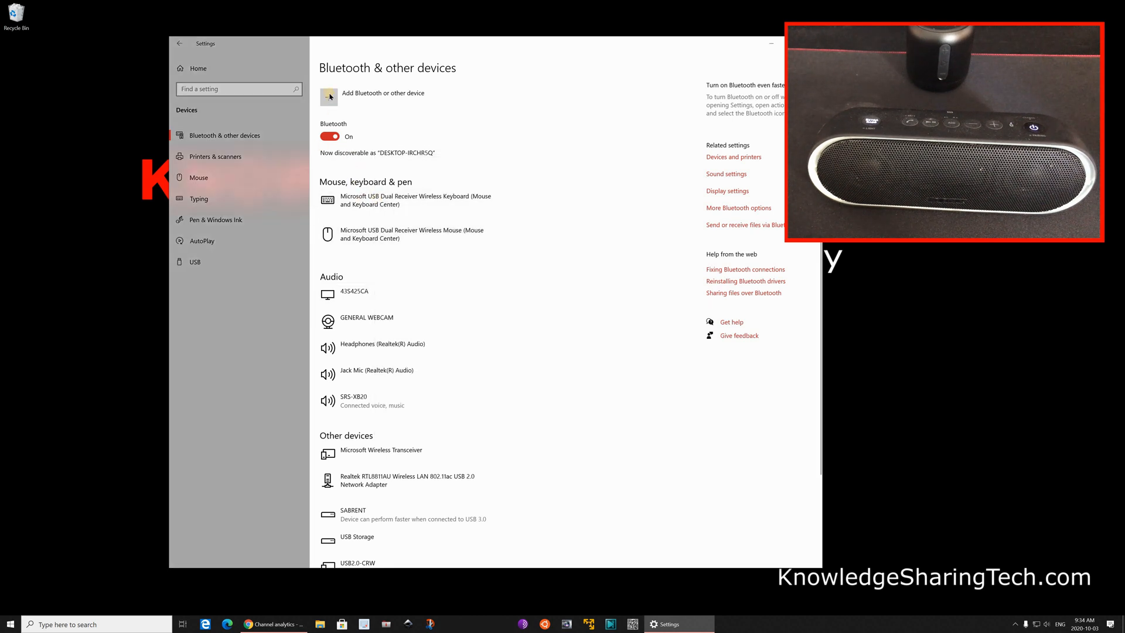
{"action": "left_click", "coordinate": [329, 96]}
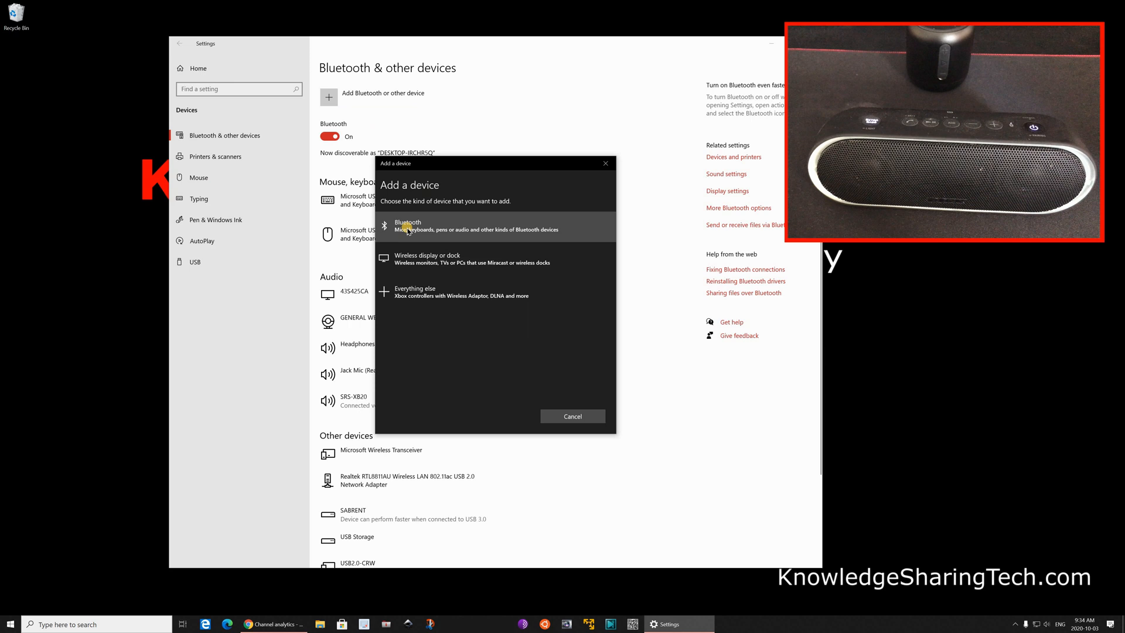
{"action": "left_click", "coordinate": [406, 225]}
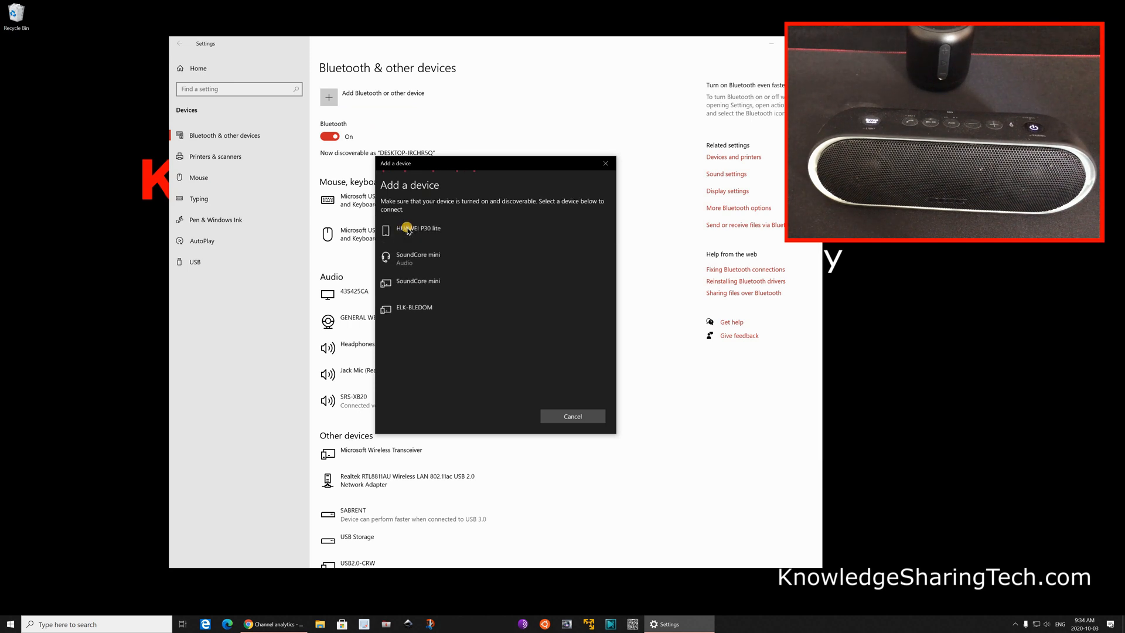
{"action": "mouse_move", "coordinate": [412, 258]}
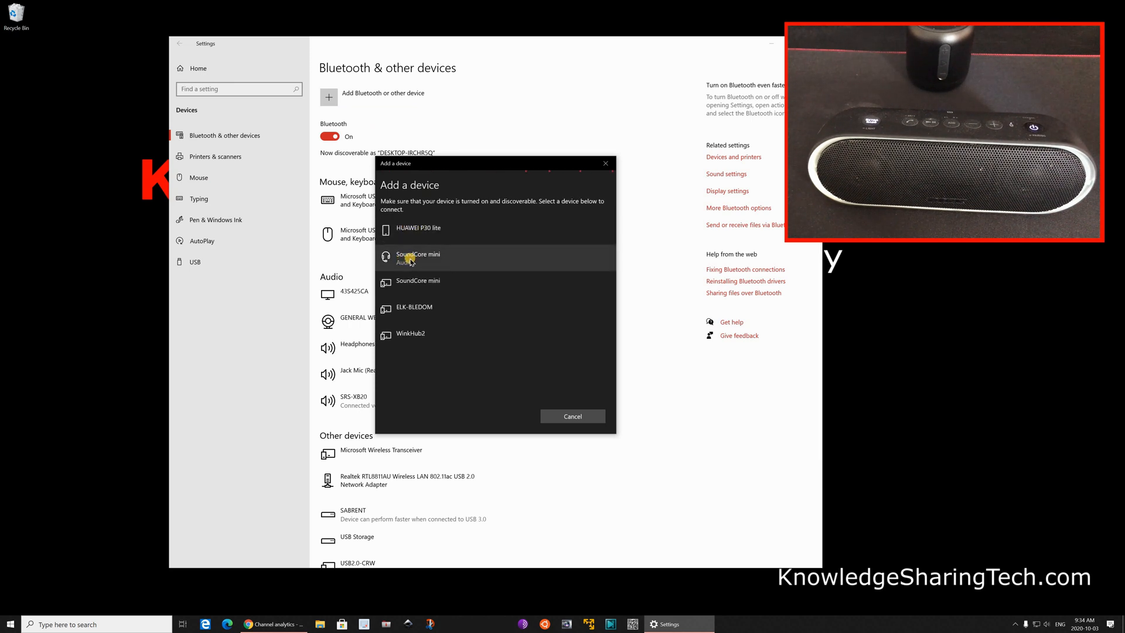
- Pair the SoundCore mini speaker and close its ready confirmation
{"action": "left_click", "coordinate": [418, 257]}
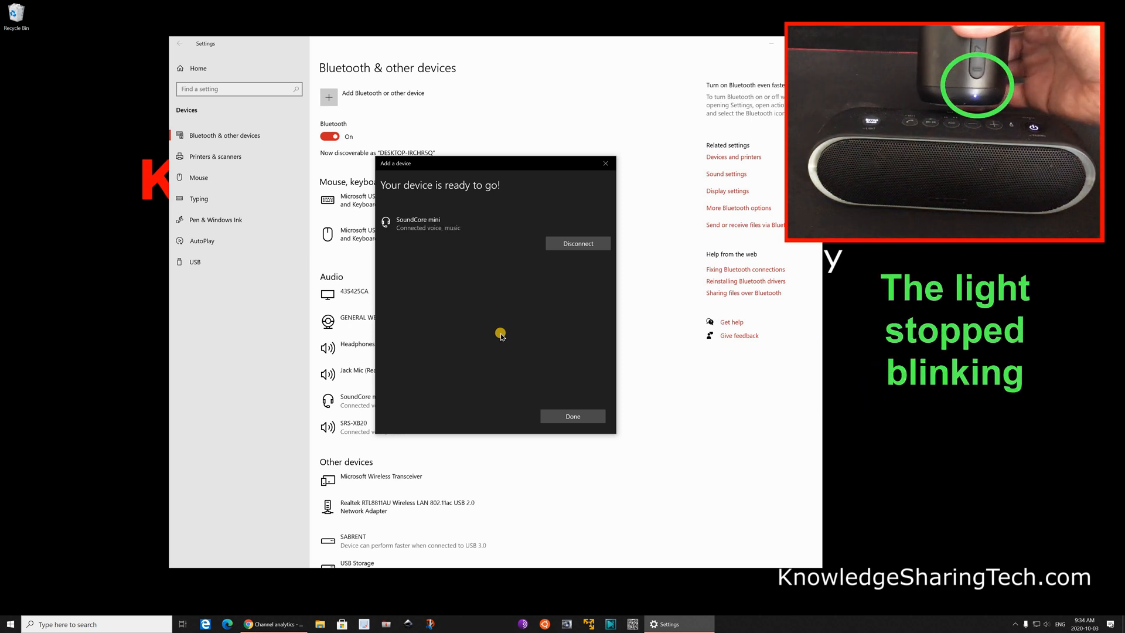
{"action": "left_click", "coordinate": [572, 416]}
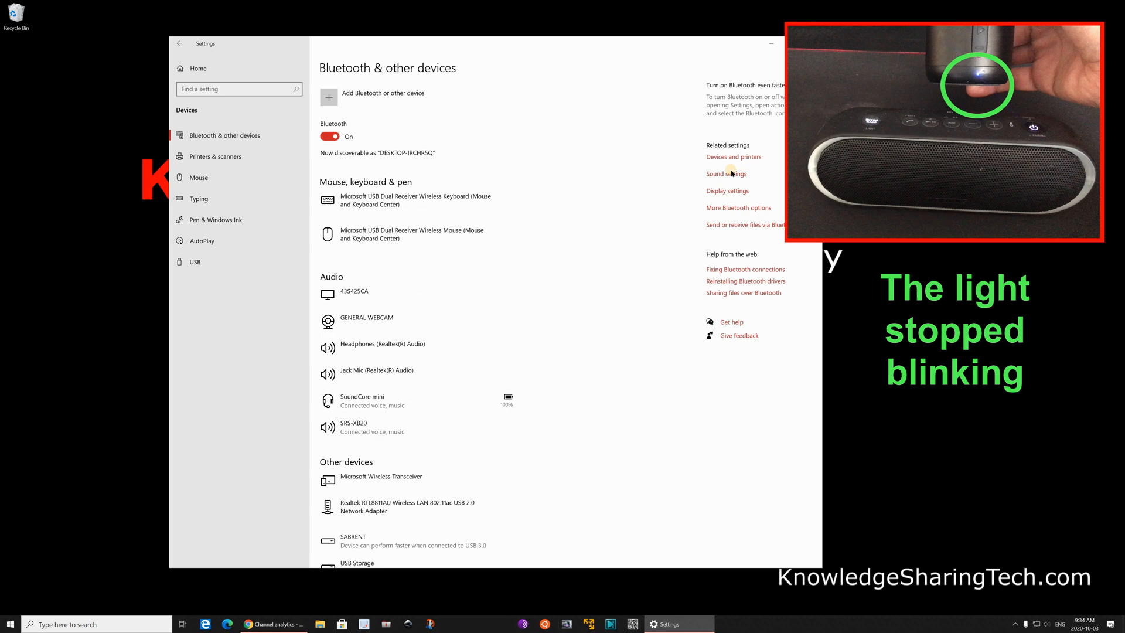